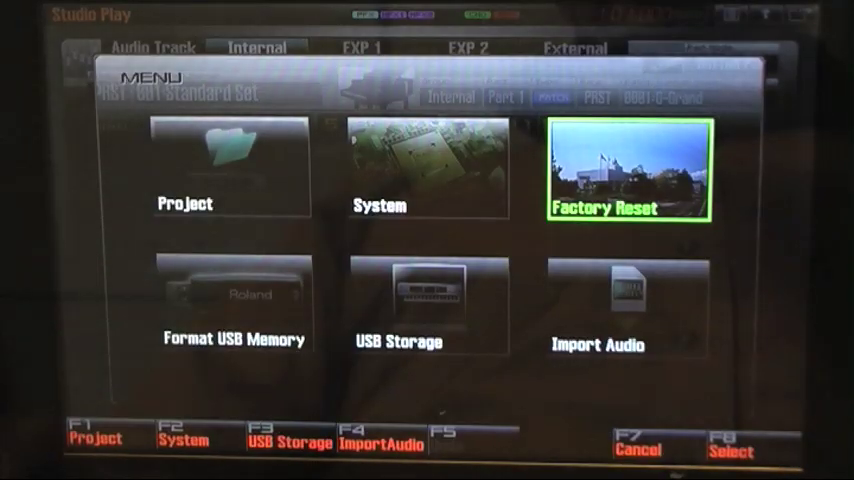
- Choose the Format USB Memory function from the main menu
{"action": "left_click", "coordinate": [234, 304]}
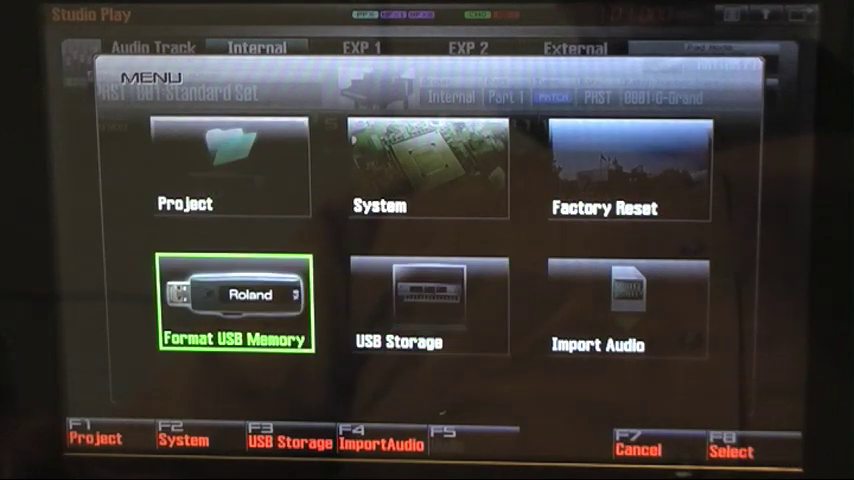
{"action": "left_click", "coordinate": [730, 444]}
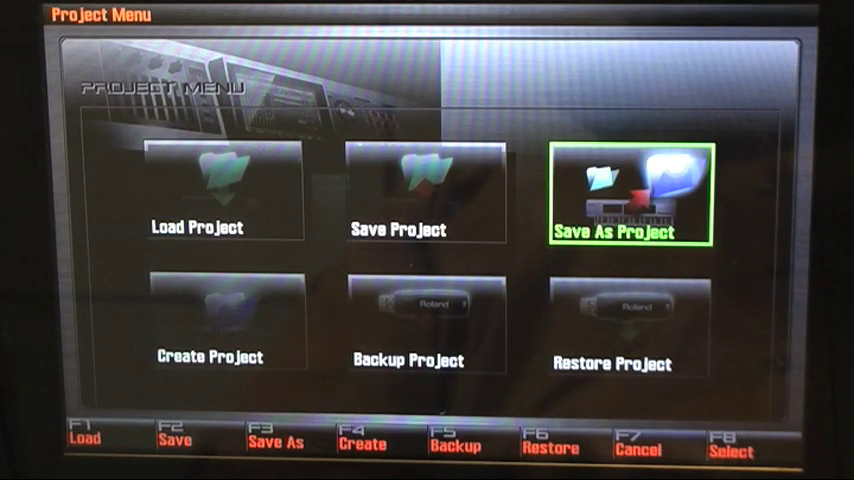
- Save the current project to USB memory as DanBackUp and confirm OK
{"action": "left_click", "coordinate": [628, 192]}
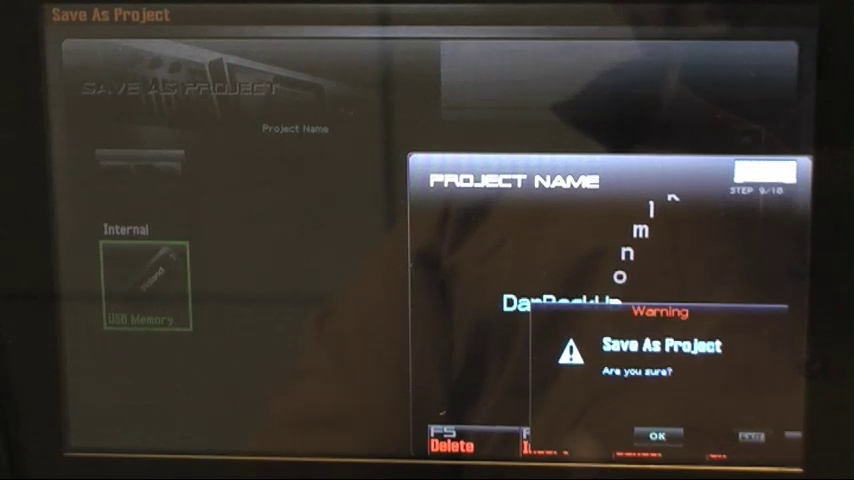
{"action": "left_click", "coordinate": [656, 436]}
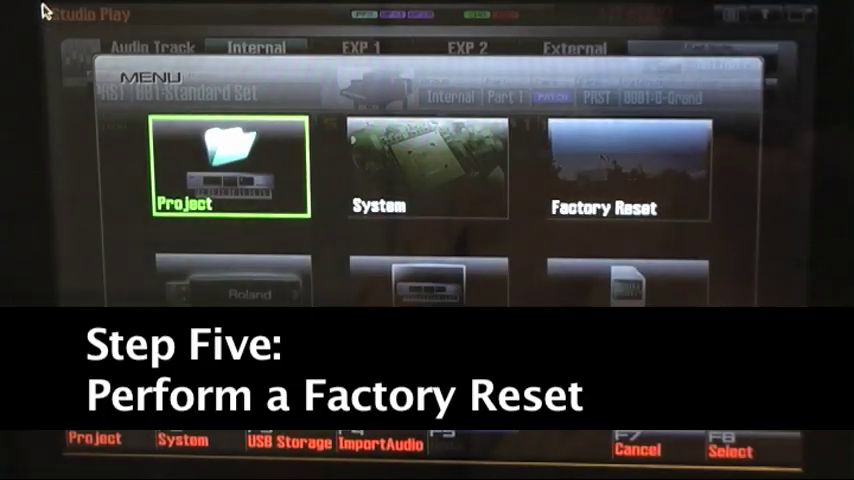
- Start the Factory Reset function from the main menu
{"action": "left_click", "coordinate": [428, 168]}
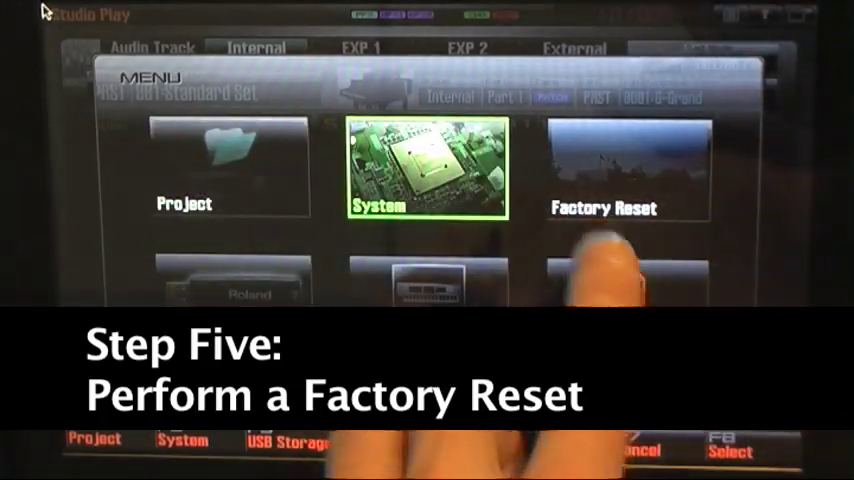
{"action": "left_click", "coordinate": [624, 168]}
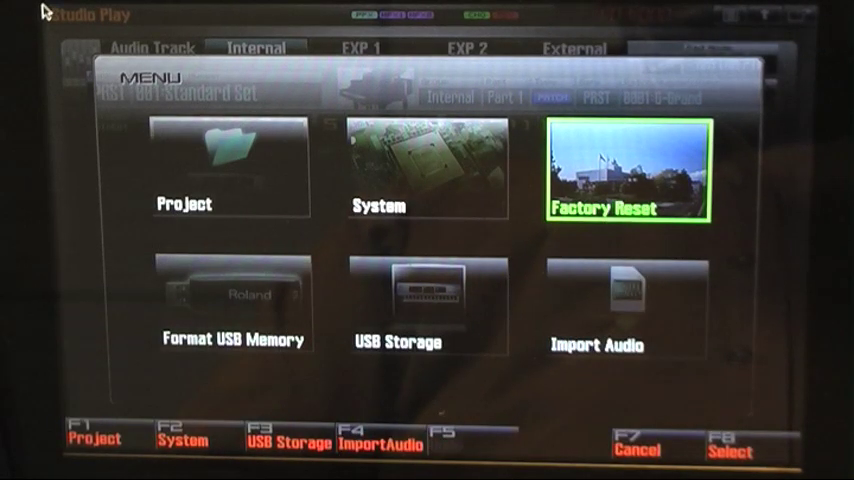
{"action": "left_click", "coordinate": [728, 450]}
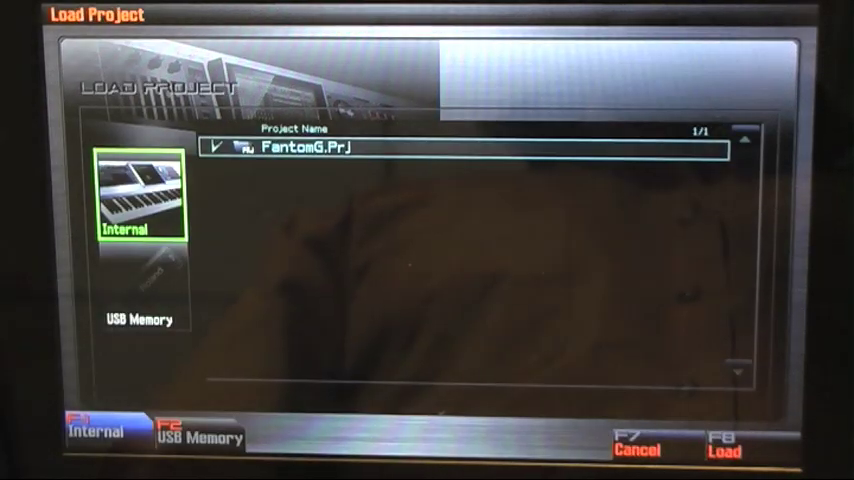
- Load the DanBackUp.Prj project from USB memory and confirm OK
{"action": "left_click", "coordinate": [140, 290]}
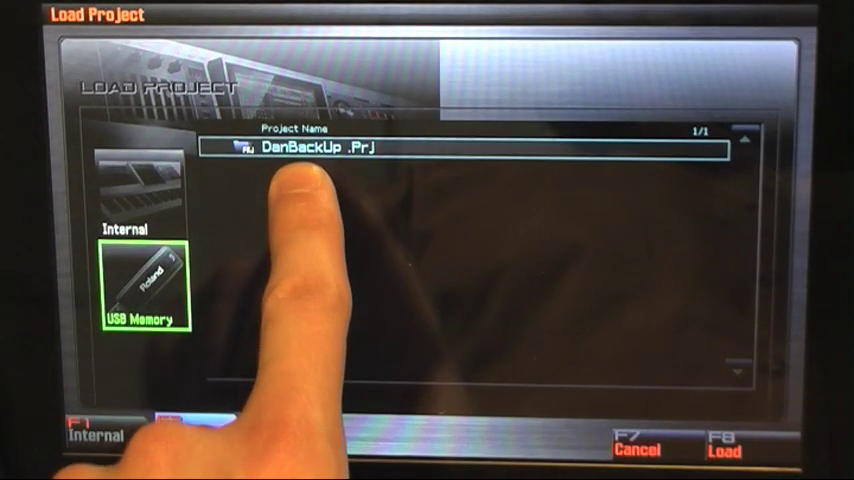
{"action": "left_click", "coordinate": [716, 448]}
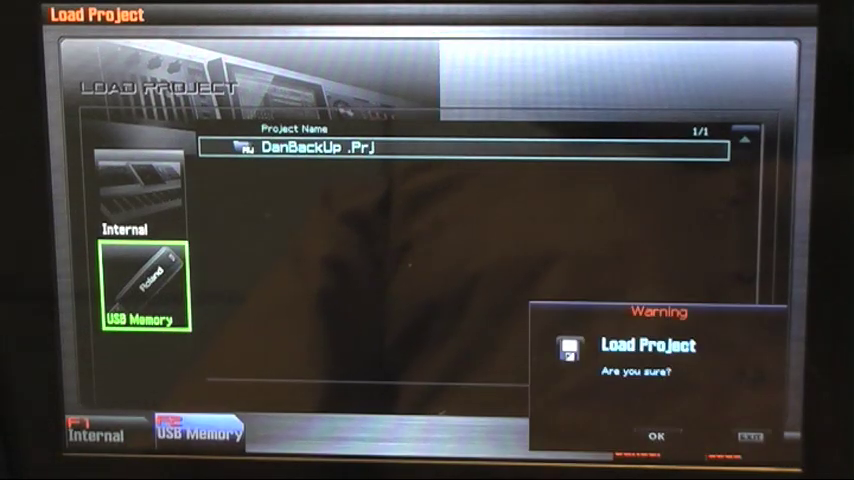
{"action": "left_click", "coordinate": [656, 436]}
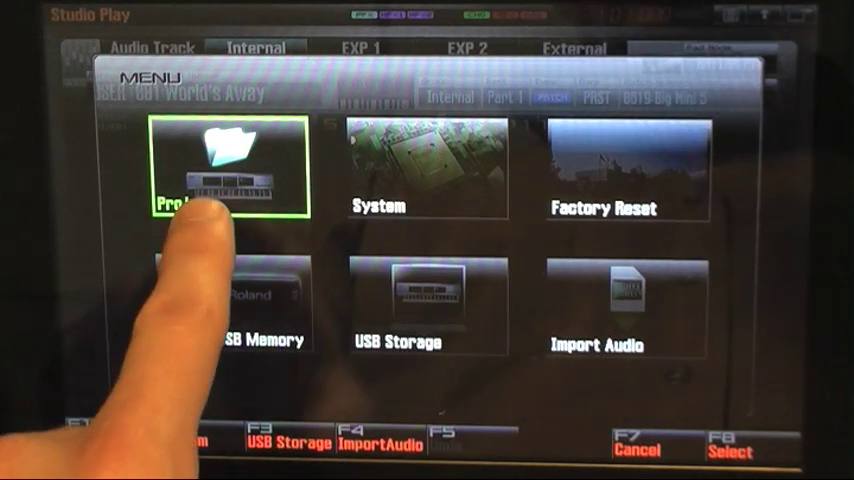
- Save the restored project into Internal memory via Save As and confirm OK
{"action": "left_click", "coordinate": [222, 176]}
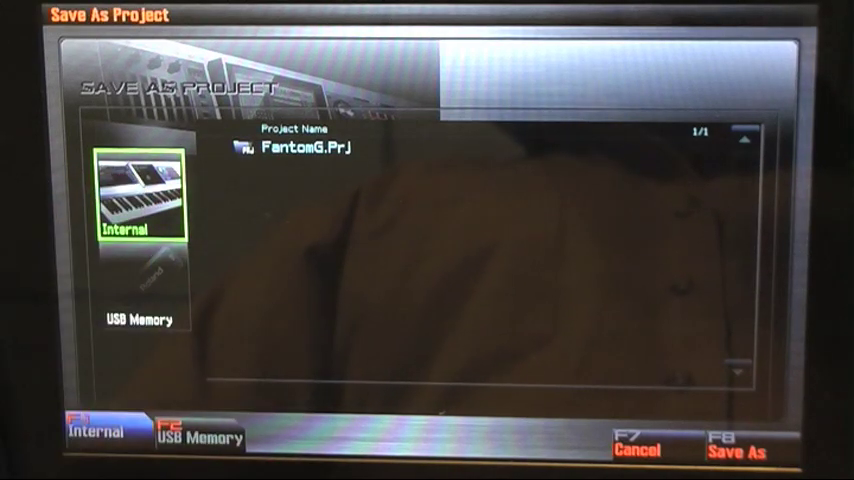
{"action": "left_click", "coordinate": [736, 450]}
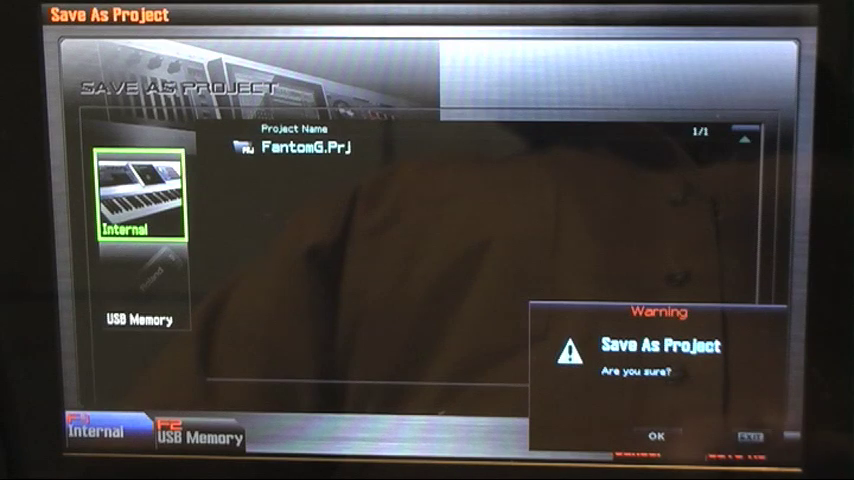
{"action": "left_click", "coordinate": [656, 436]}
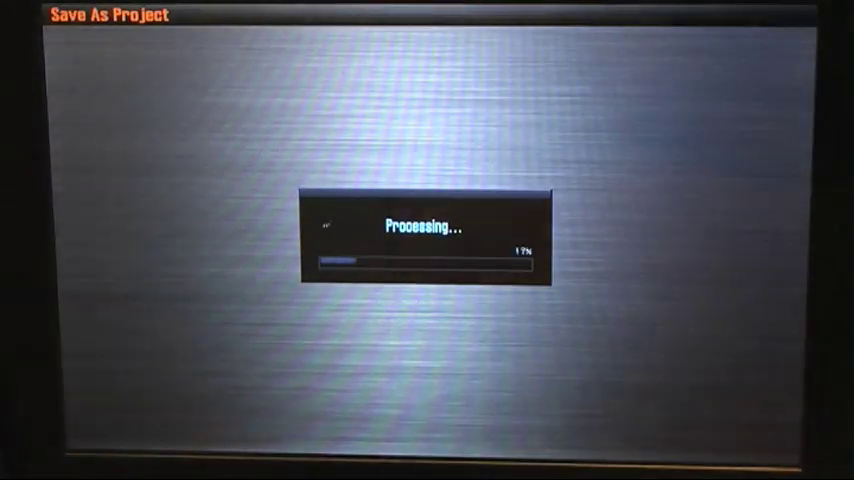